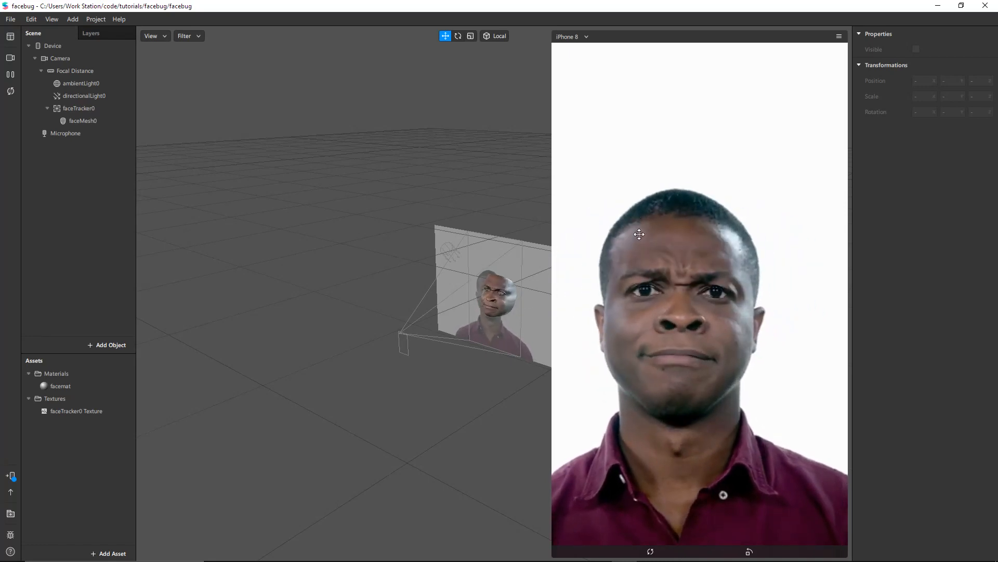
mouse_move(836, 301)
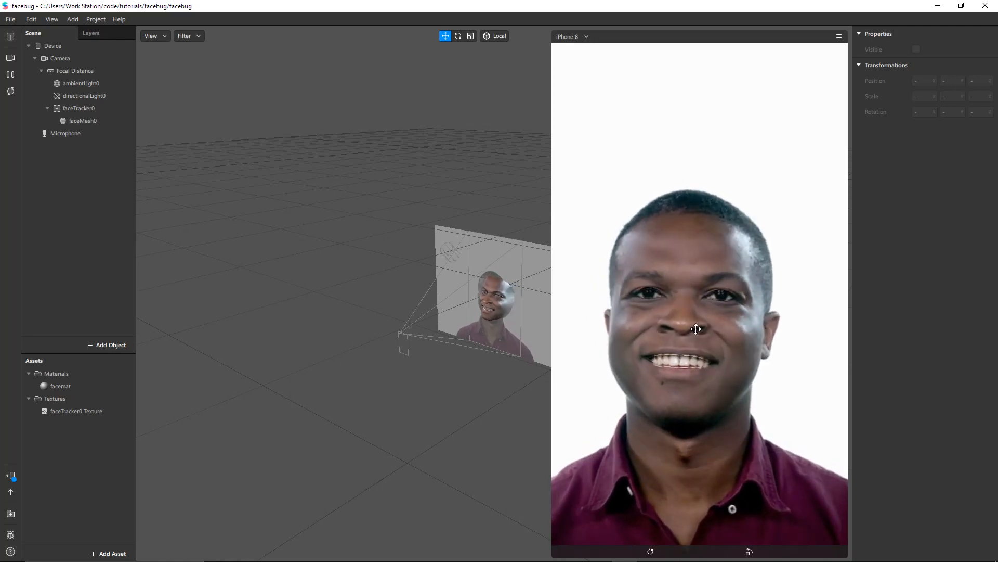
Step: Select faceMesh0 and turn off its Eyes option
click(83, 121)
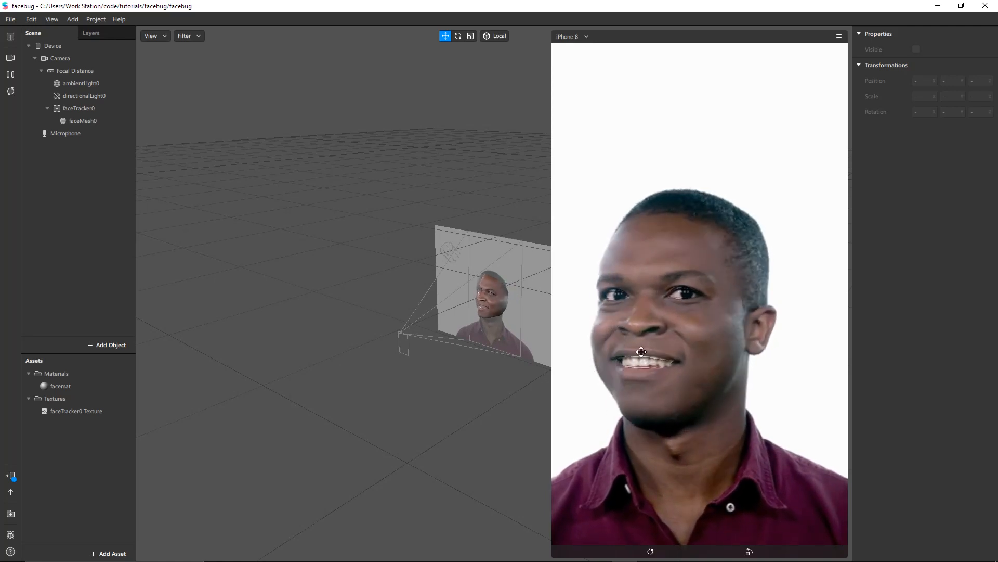
click(83, 121)
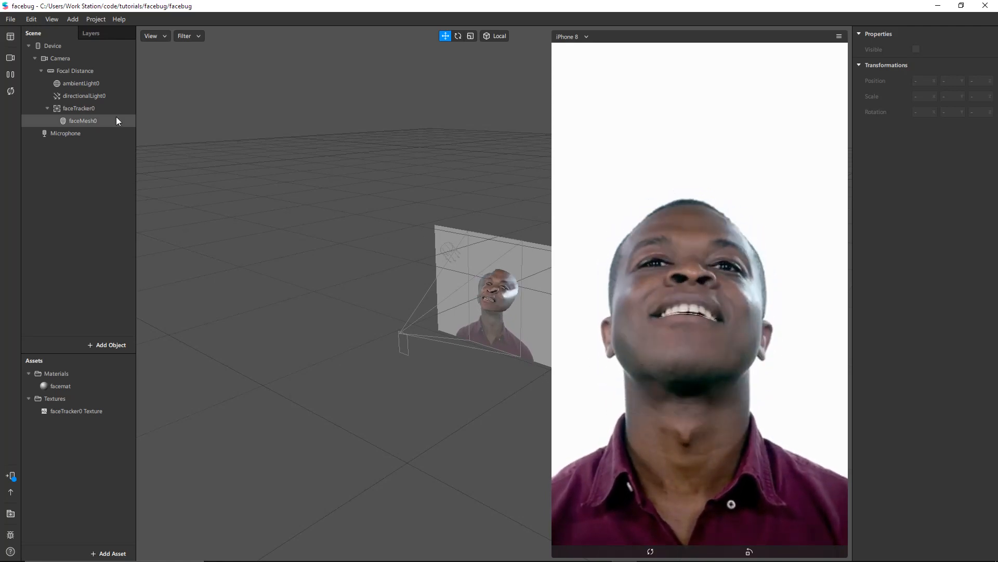
click(83, 121)
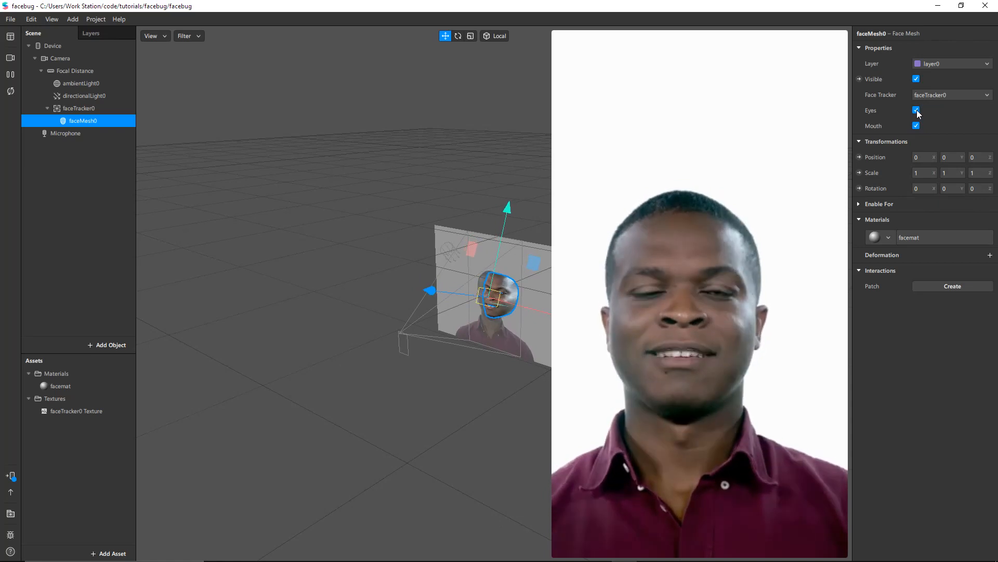
click(916, 110)
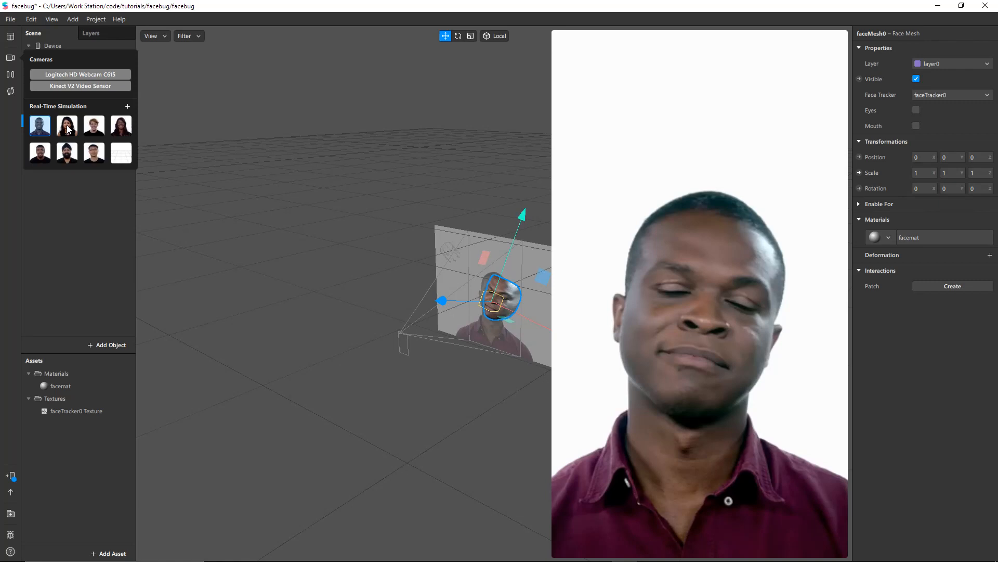
Step: Switch the simulation to another face video and re-enable Eyes and Mouth
click(67, 126)
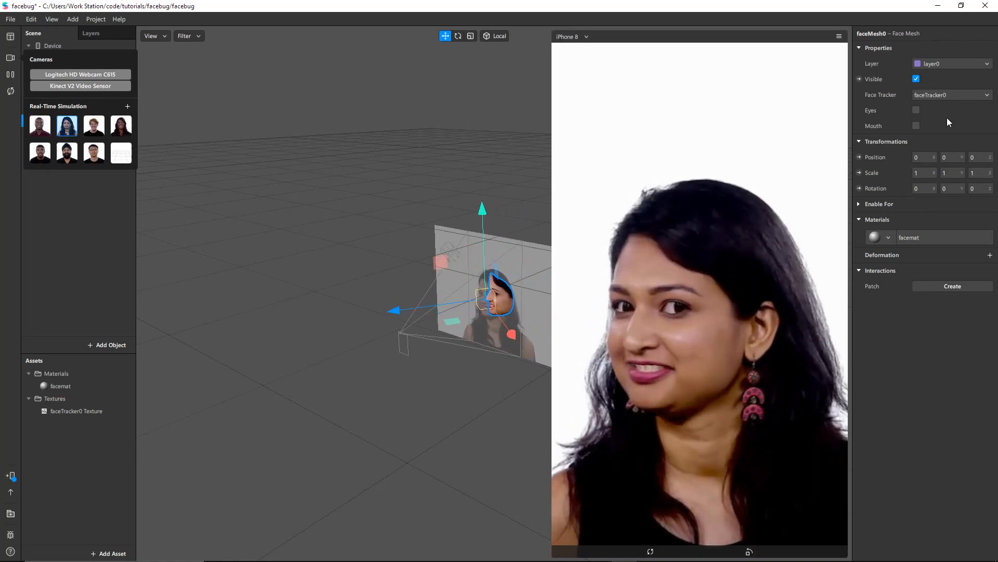
click(915, 110)
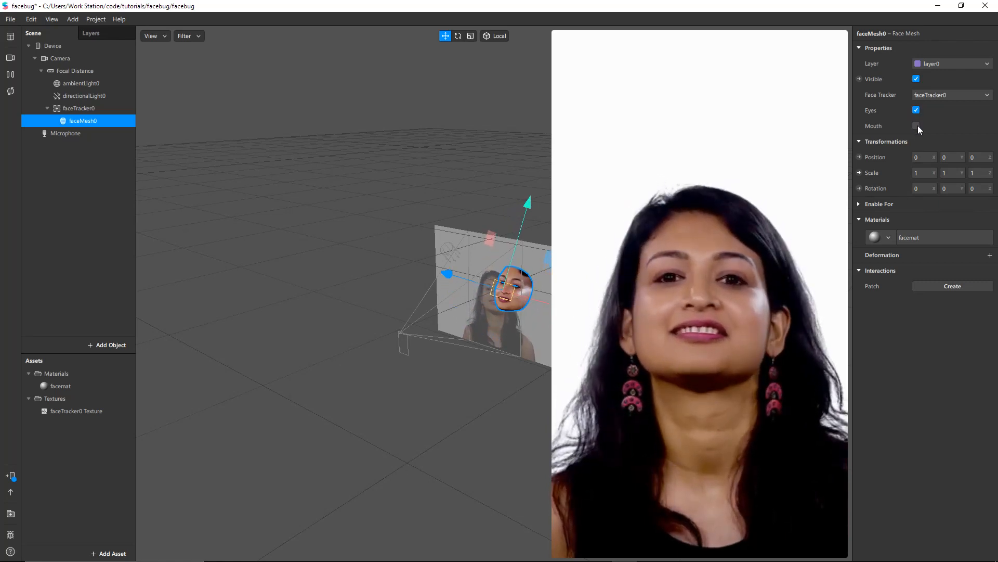
click(916, 126)
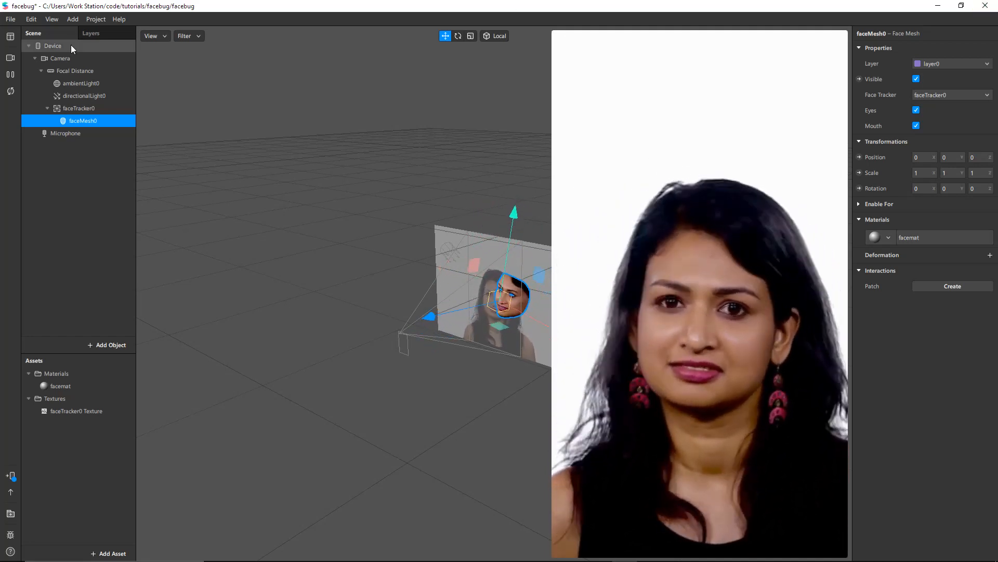
Step: Start a new Untitled project, discarding the facebug changes, and maximize its window
click(10, 19)
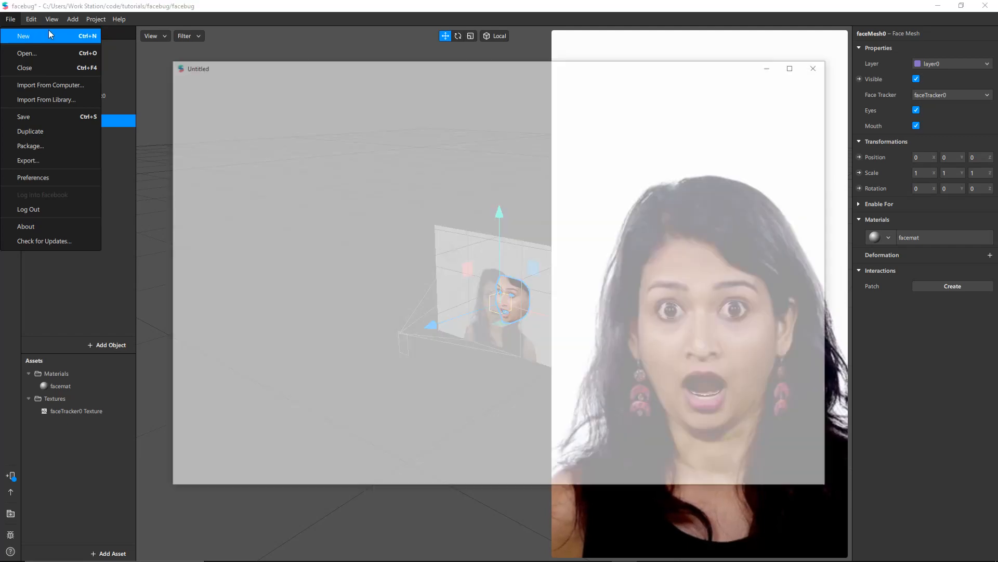
click(24, 36)
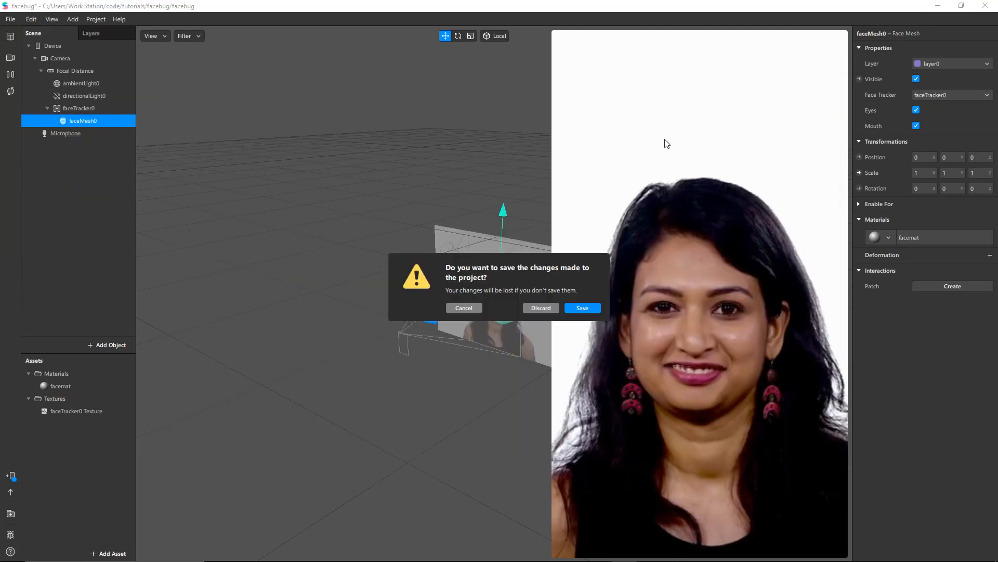
click(541, 308)
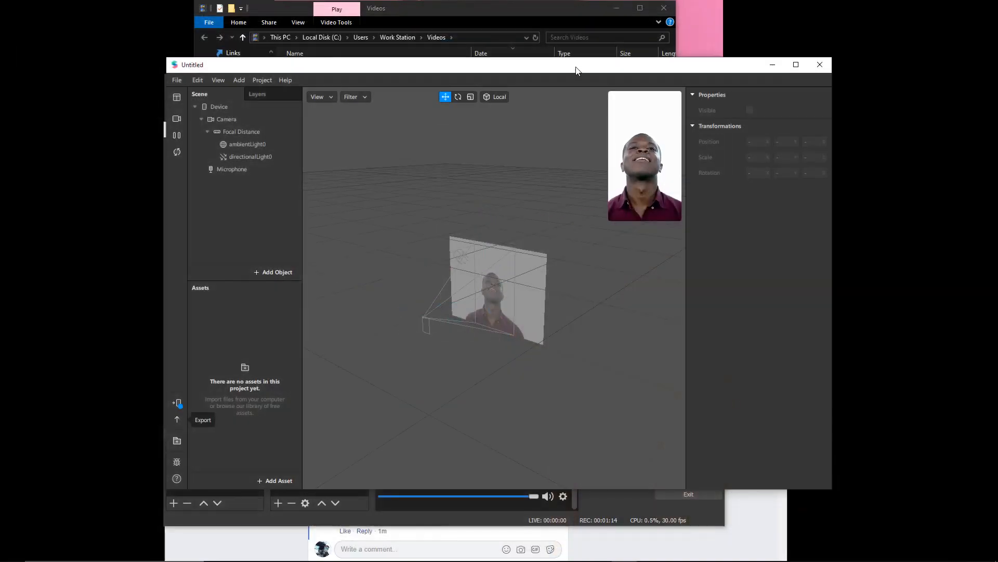
click(796, 64)
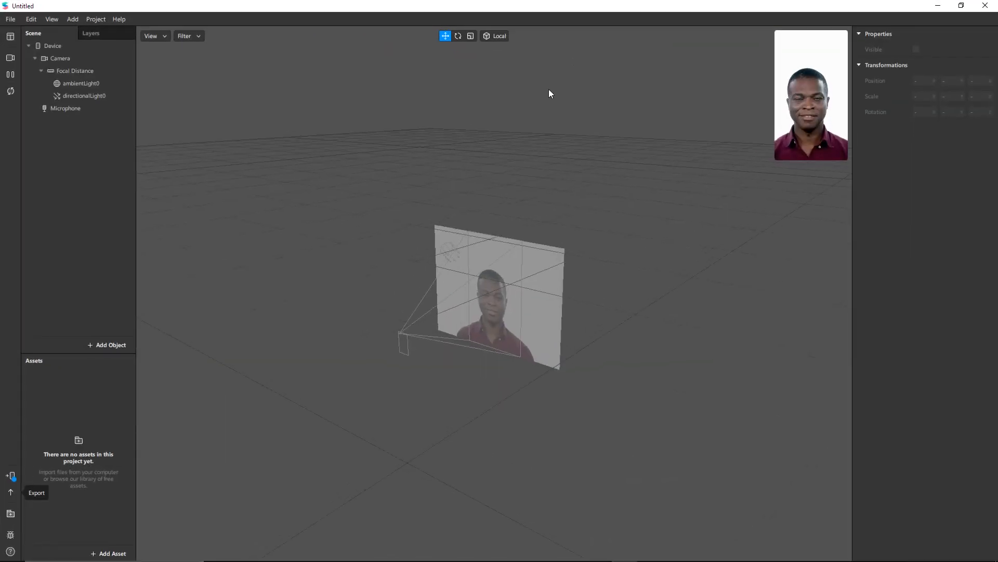
click(75, 70)
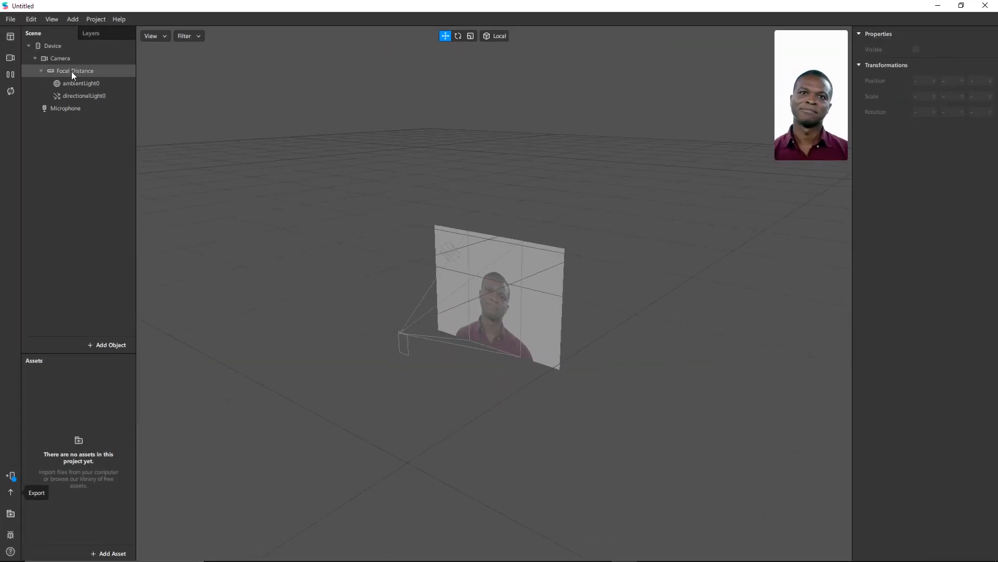
Step: Add a face tracker with a face mesh under Focal Distance
right_click(75, 70)
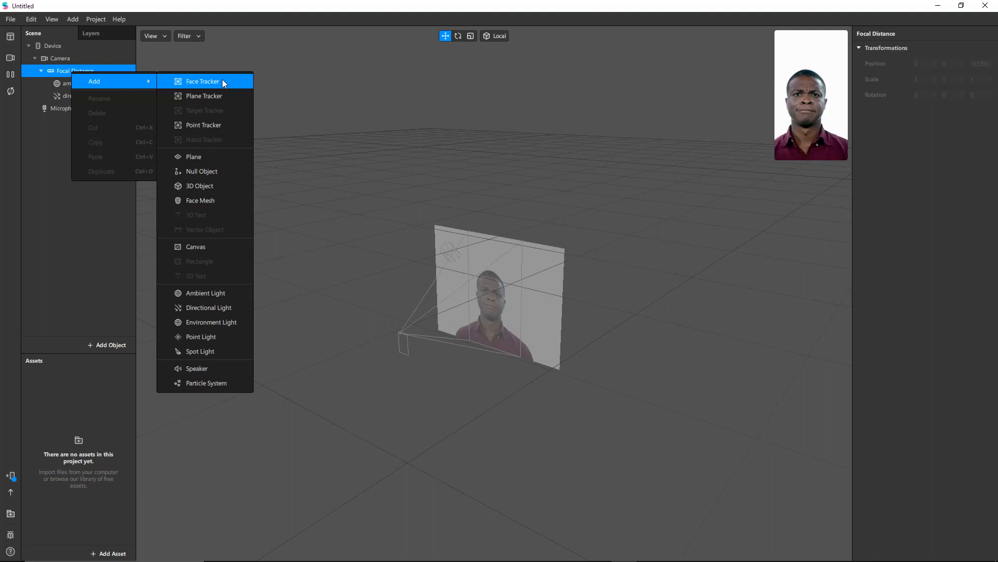
click(199, 201)
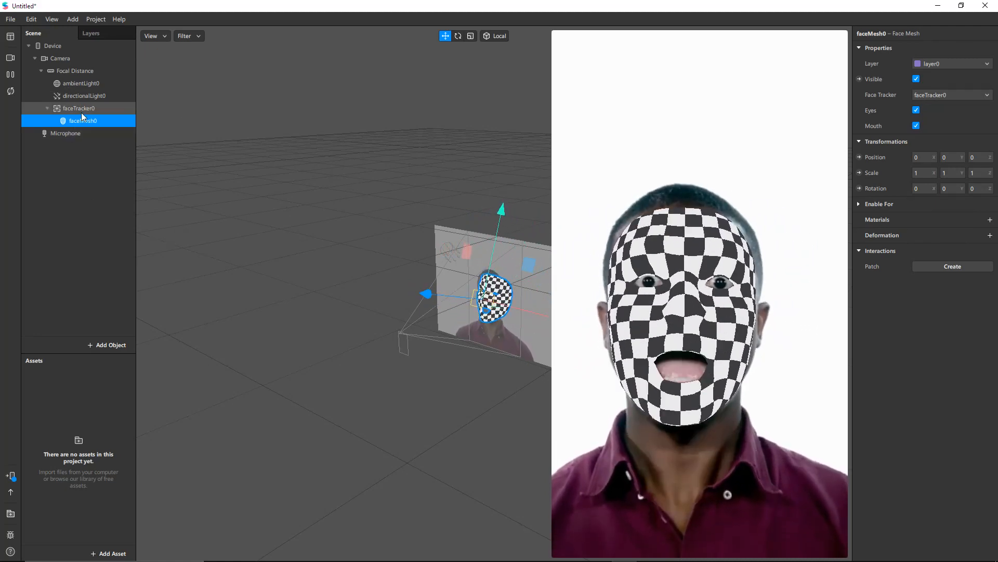
Step: Extract faceTracker0 Texture via the face tracker's Texture Extraction
click(79, 108)
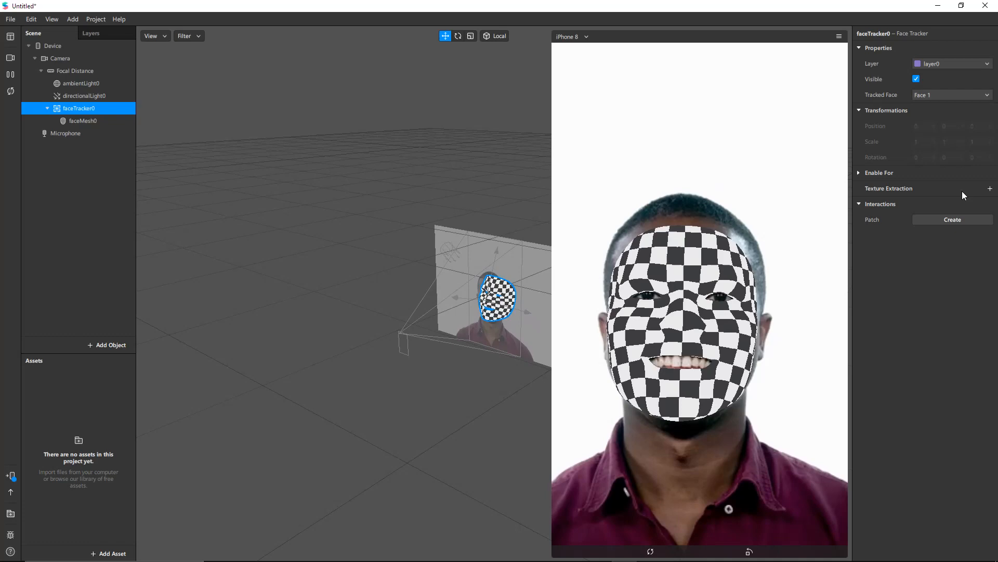
click(990, 188)
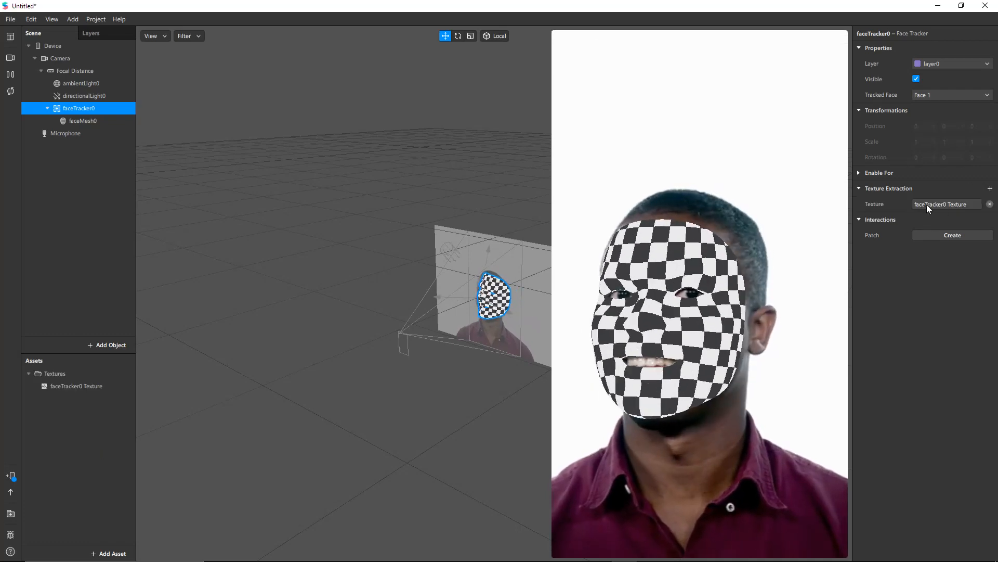
click(75, 386)
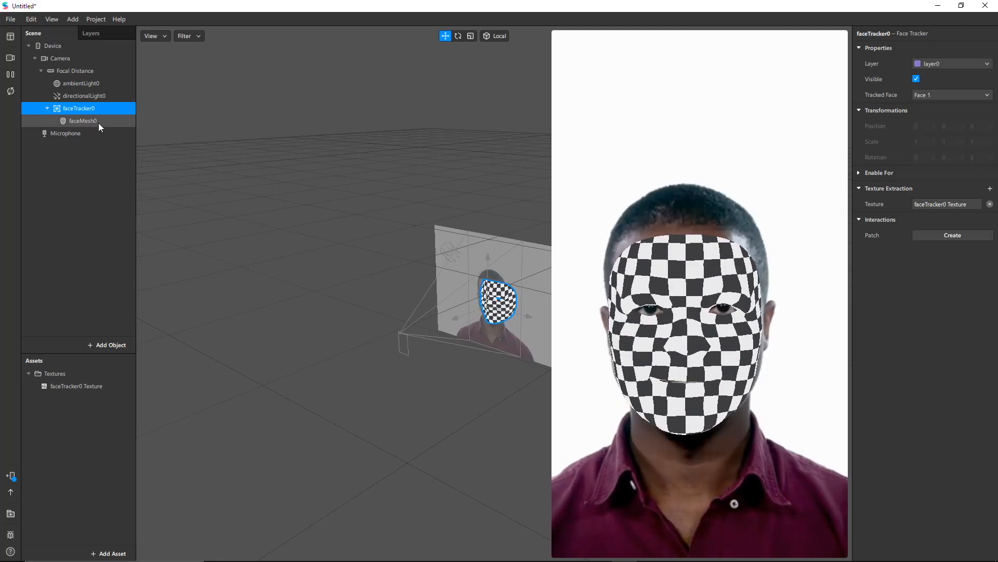
Step: Create a material named facematerial and assign it to faceMesh0
click(83, 120)
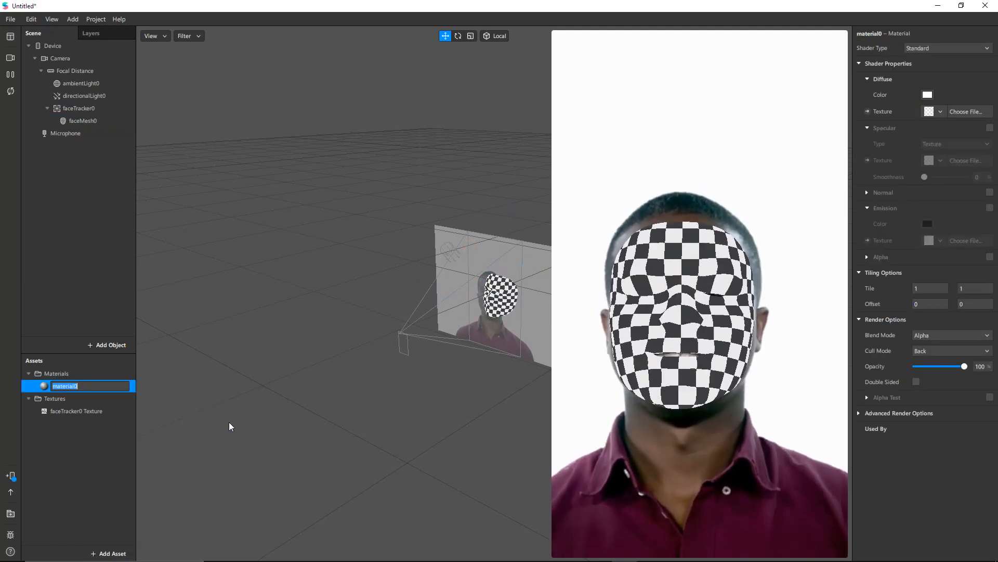
text(face)
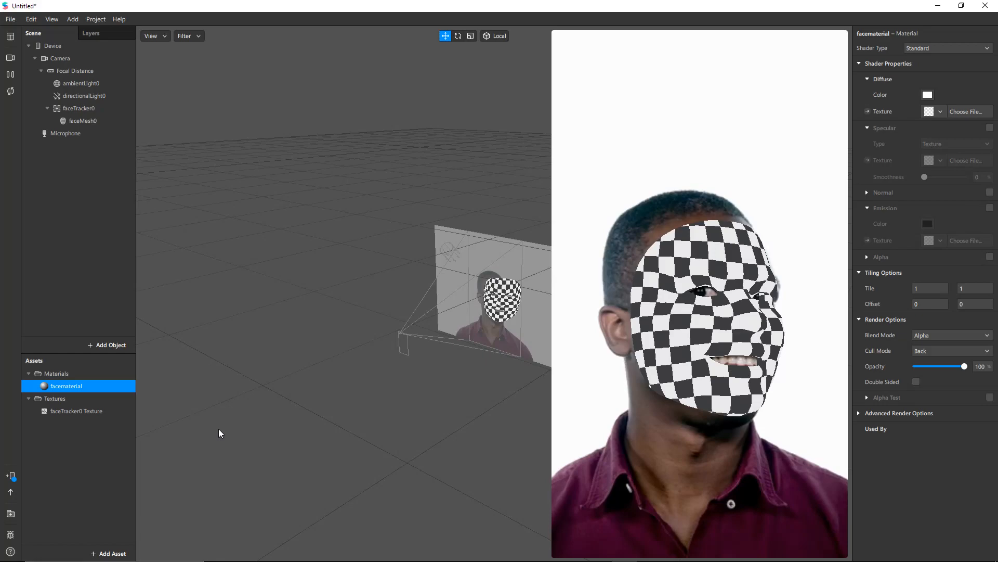
click(83, 121)
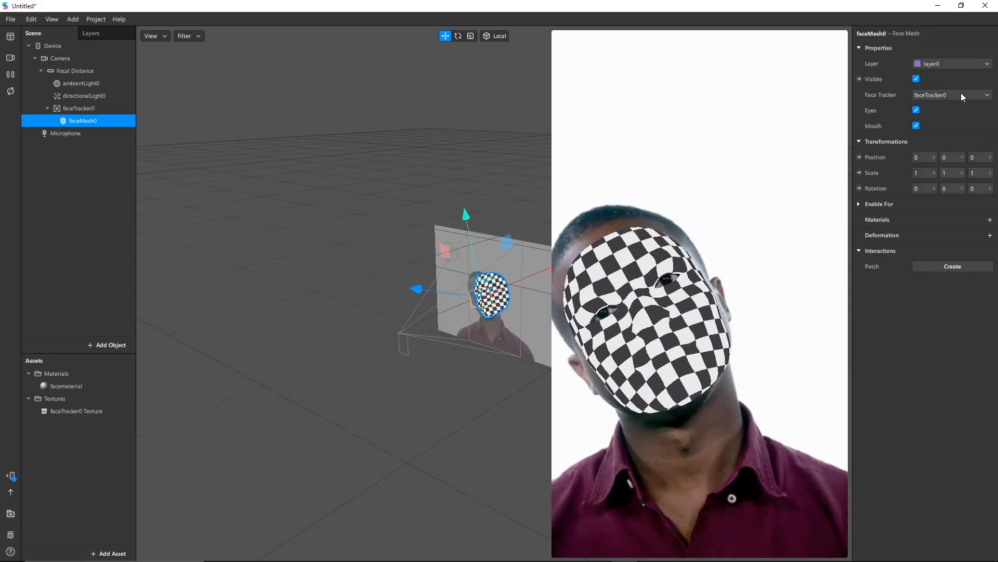
click(990, 219)
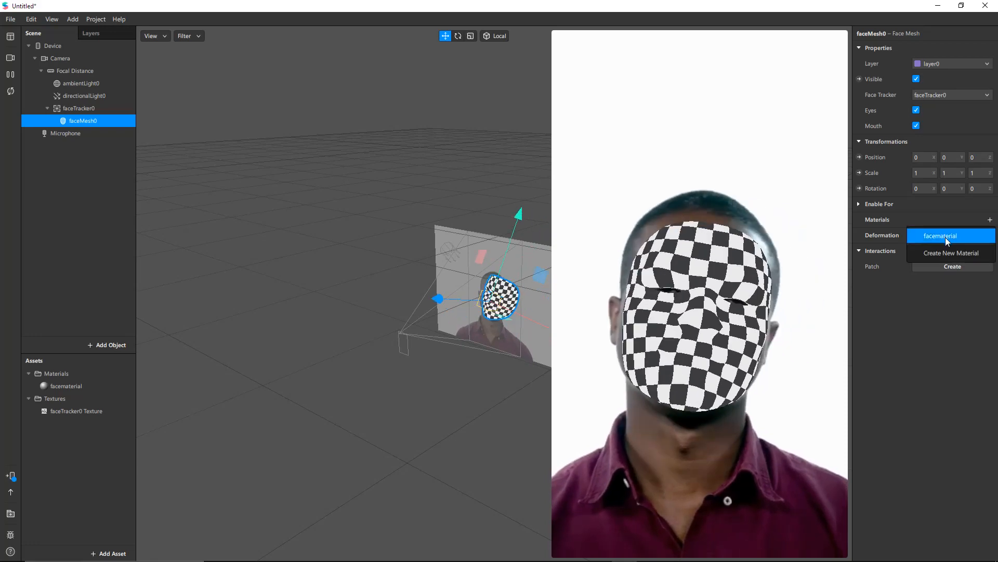
click(943, 235)
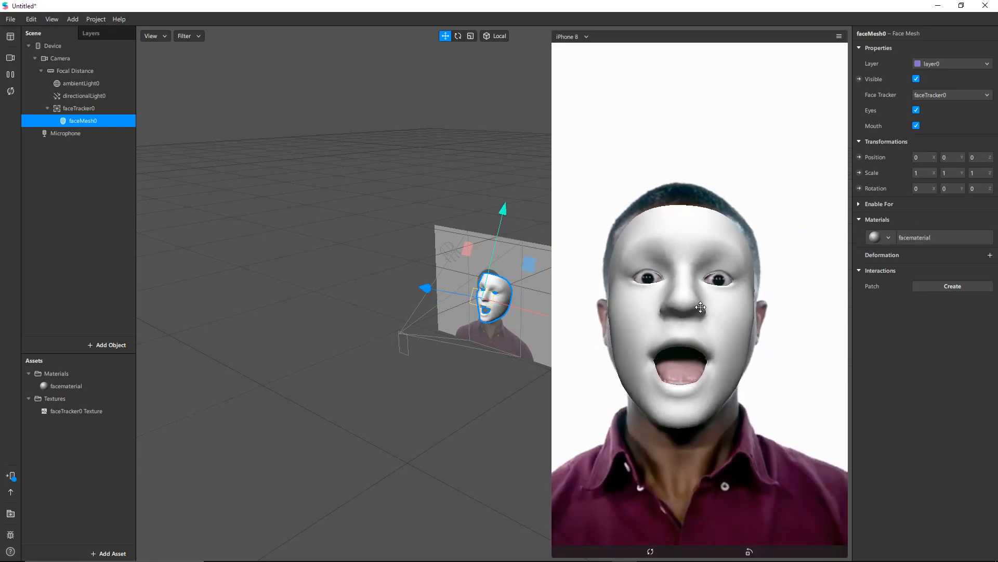
mouse_move(10, 246)
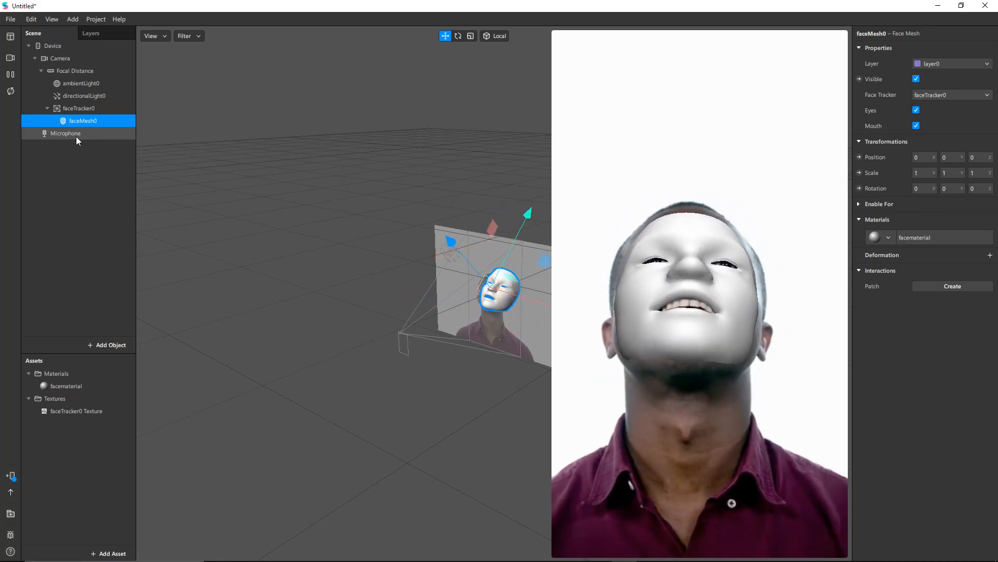
Step: Set facematerial's Diffuse texture to faceTracker0 Texture, then view the directional light settings
click(65, 386)
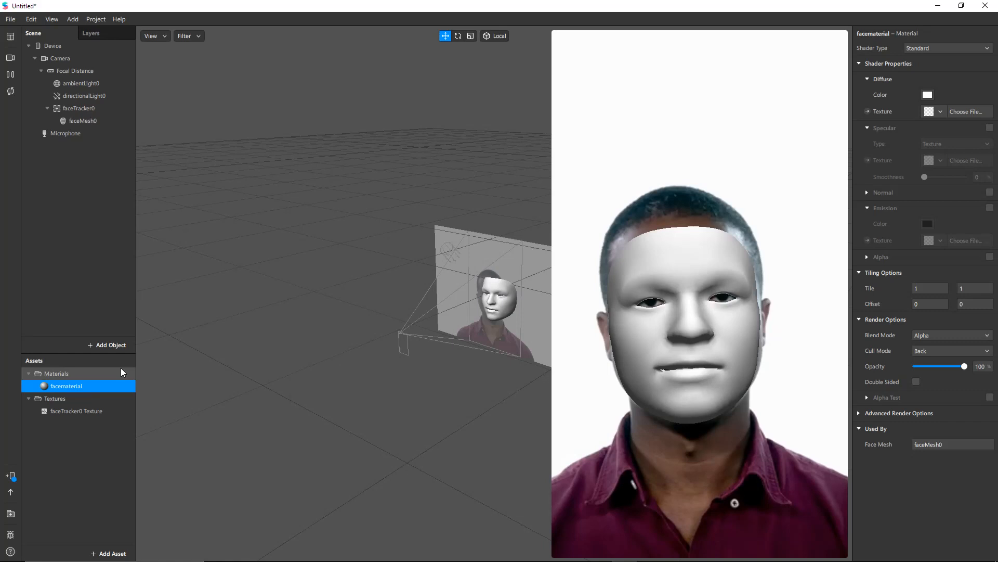
click(941, 111)
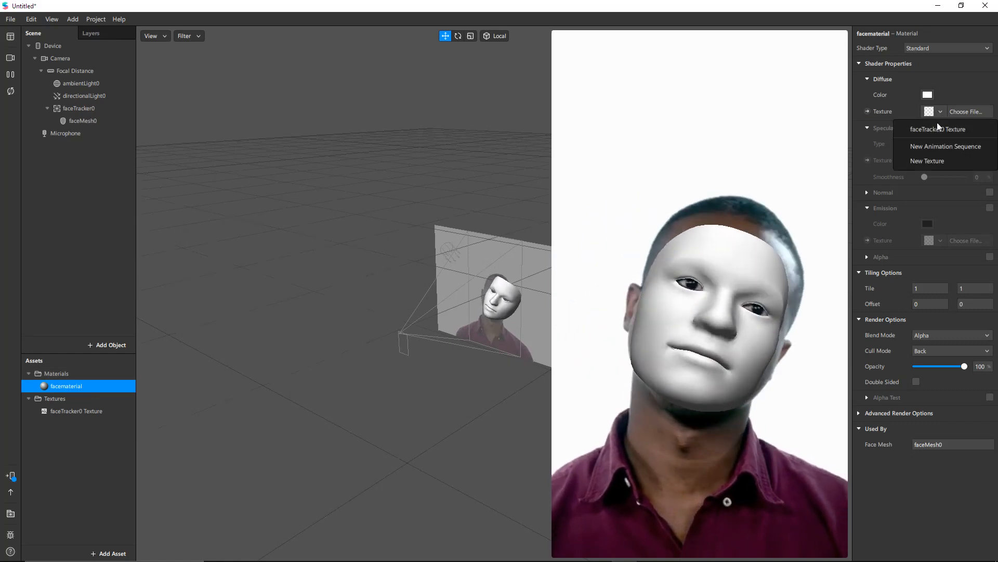
mouse_move(937, 129)
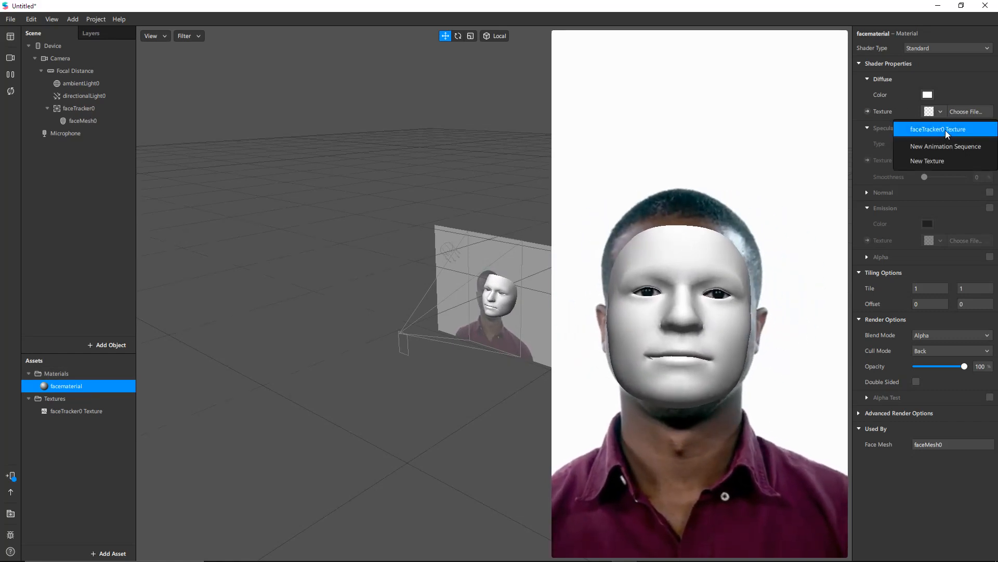
click(937, 129)
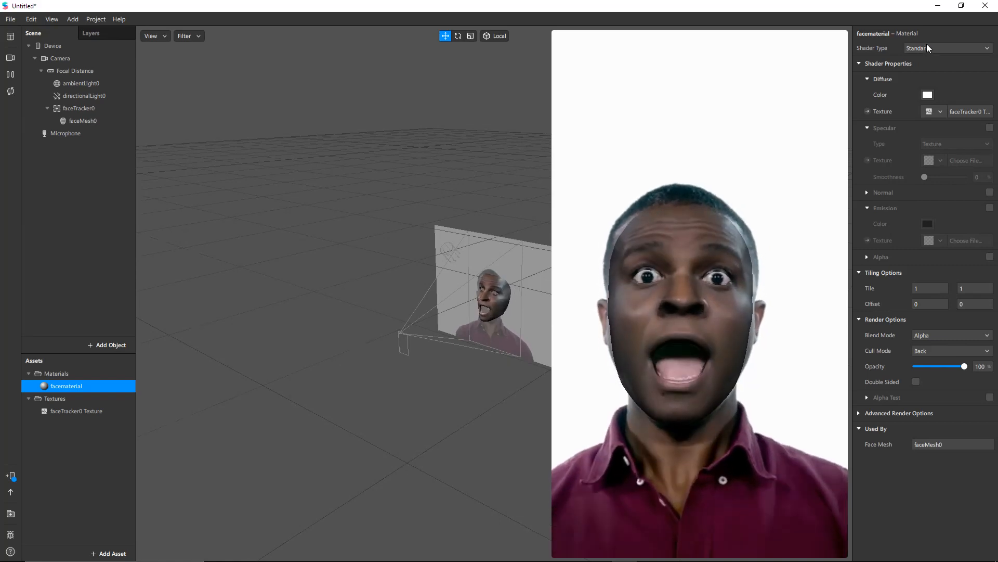
click(82, 96)
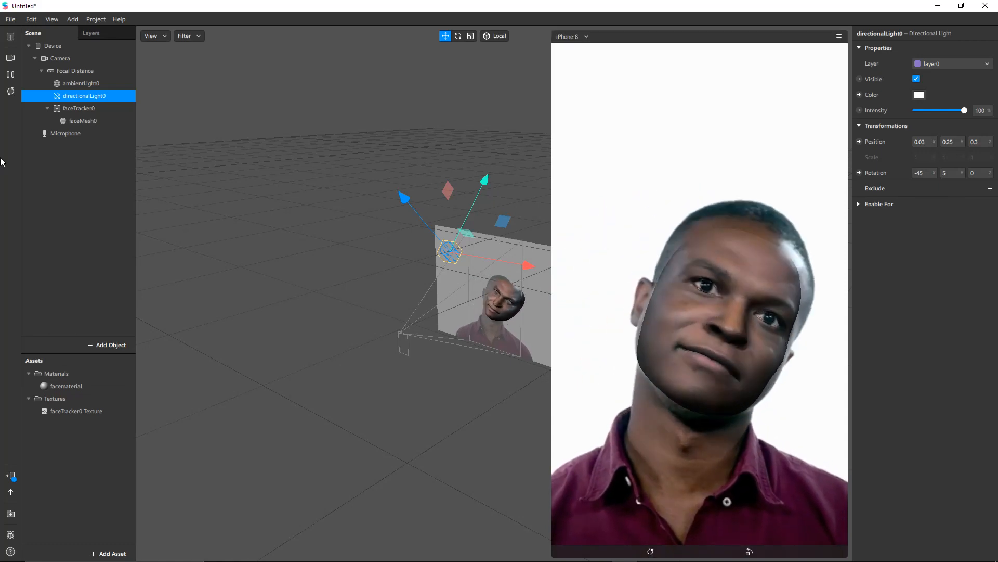
Step: Set facematerial's Shader Type to Flat
click(83, 120)
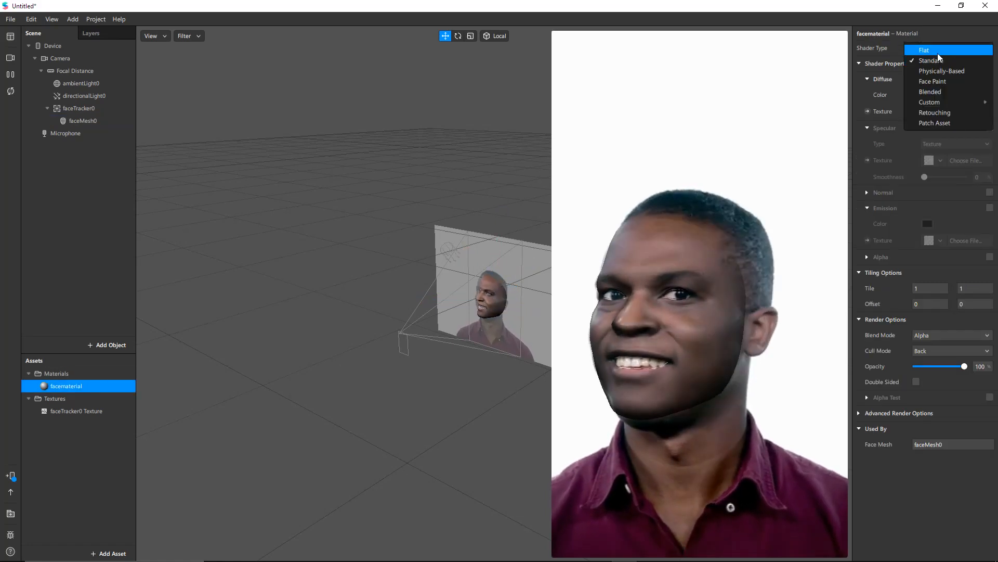
click(924, 50)
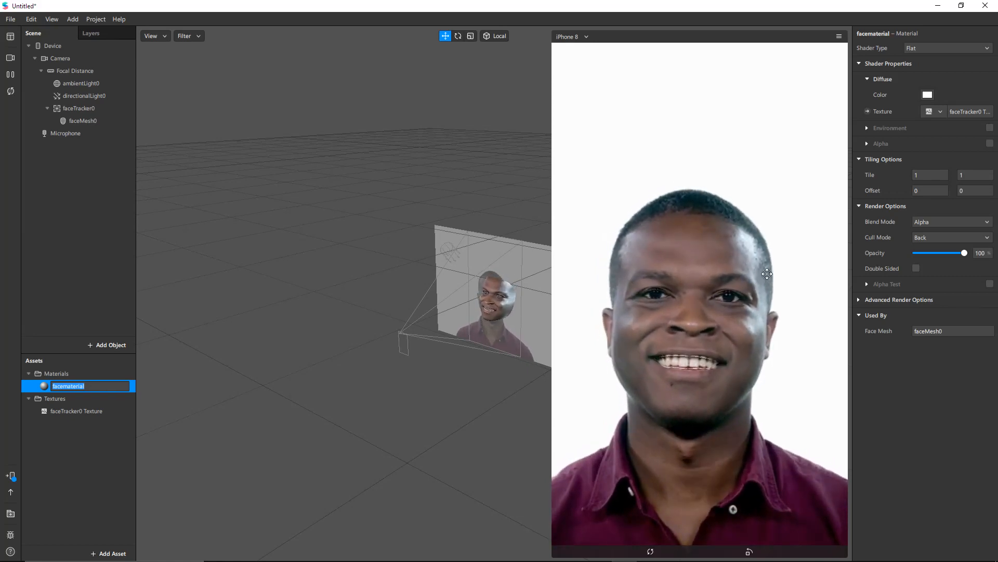
click(948, 48)
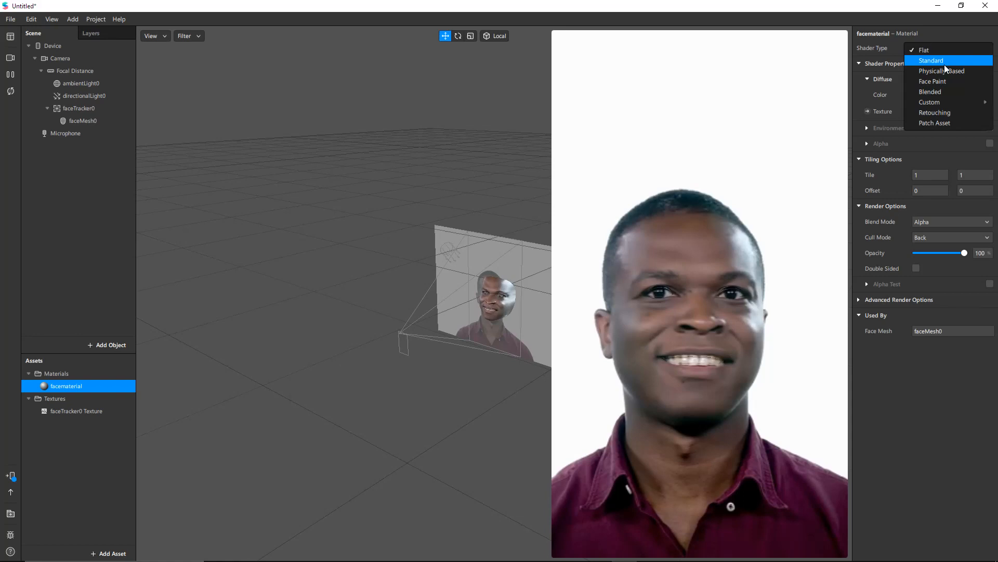
Step: Try the Blended shader, then settle on Retouching with full-screen skin smoothing at 50
click(928, 92)
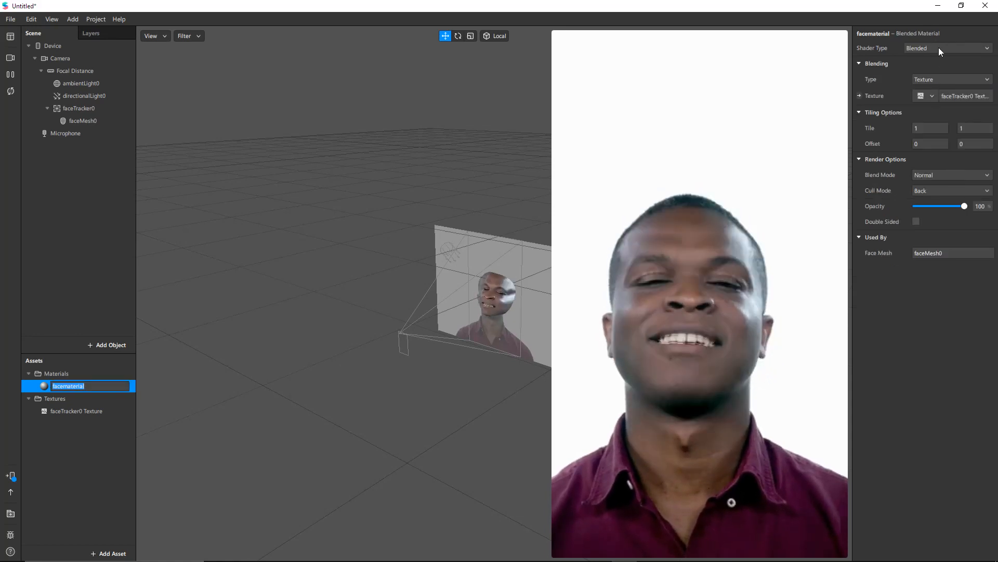
click(949, 48)
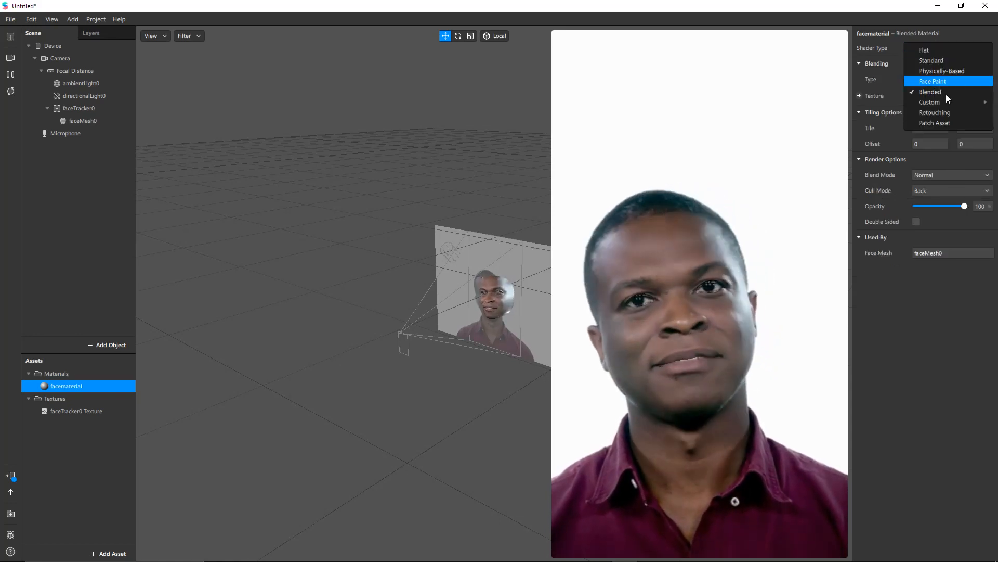
click(934, 113)
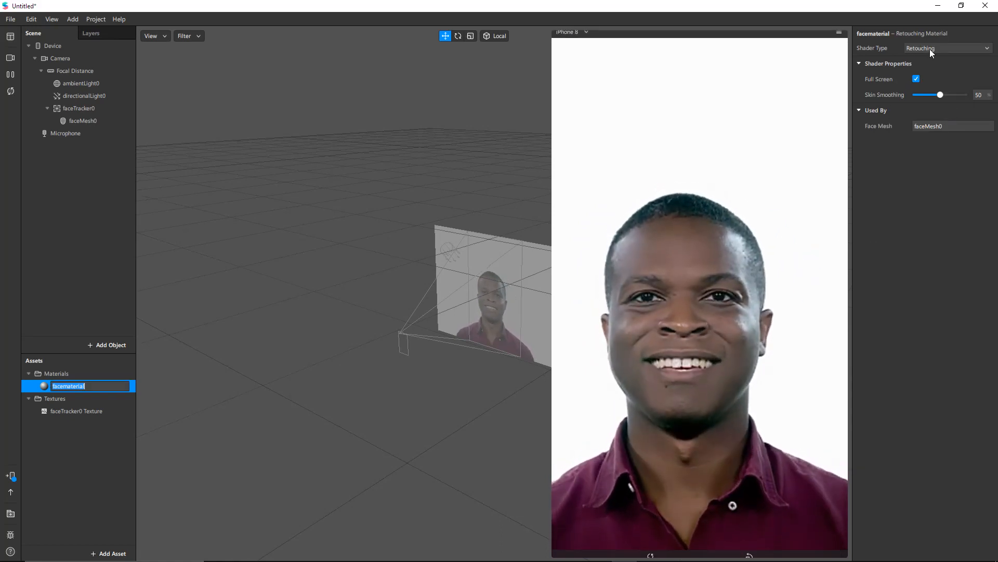
Step: Return facematerial to the Flat shader with faceTracker0 Texture as its texture
click(946, 47)
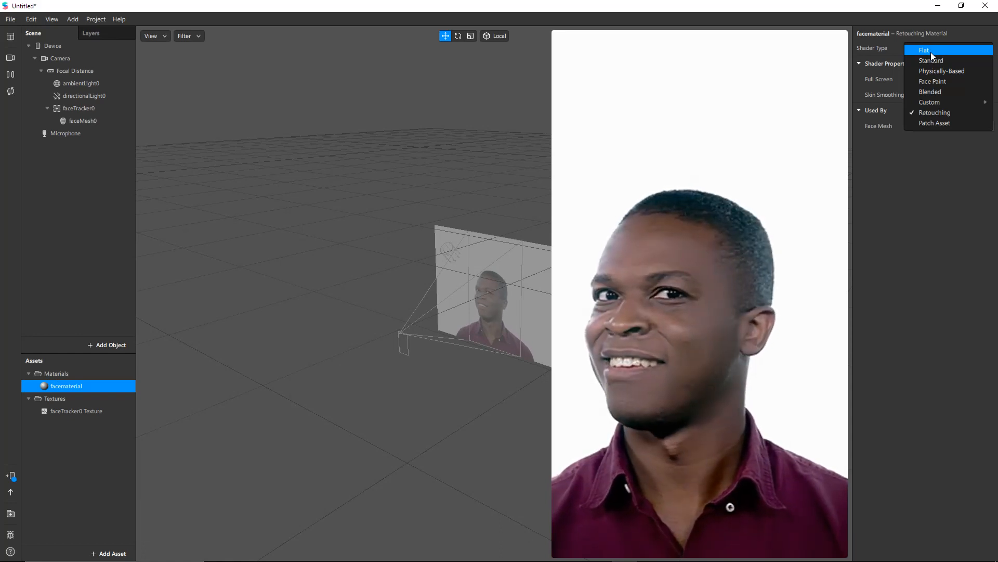
click(924, 50)
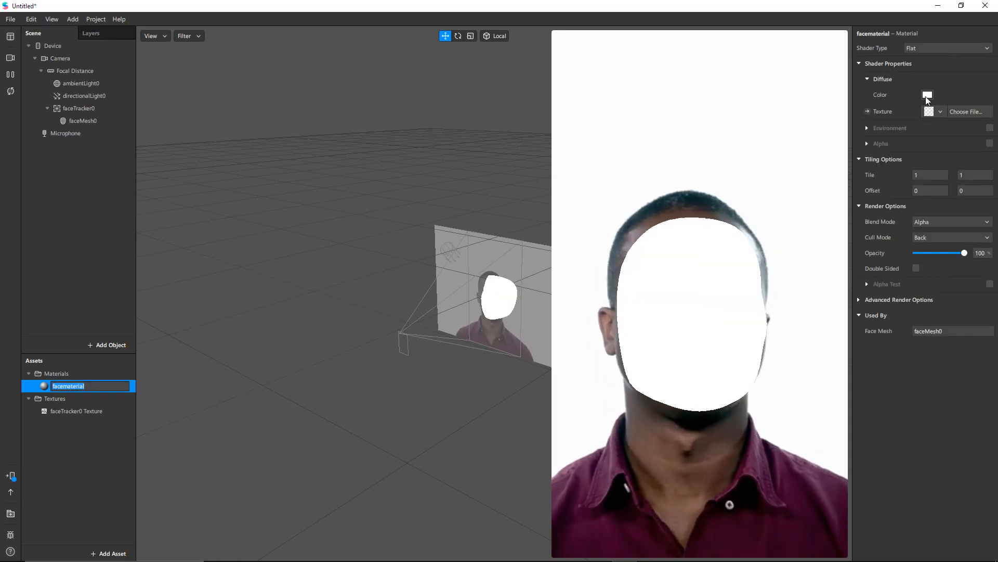
click(941, 111)
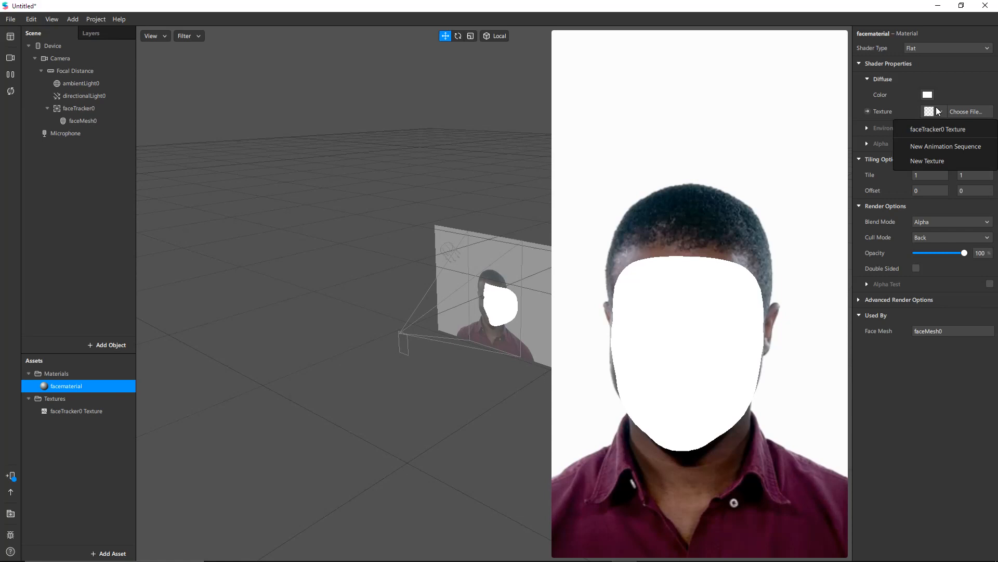
click(938, 128)
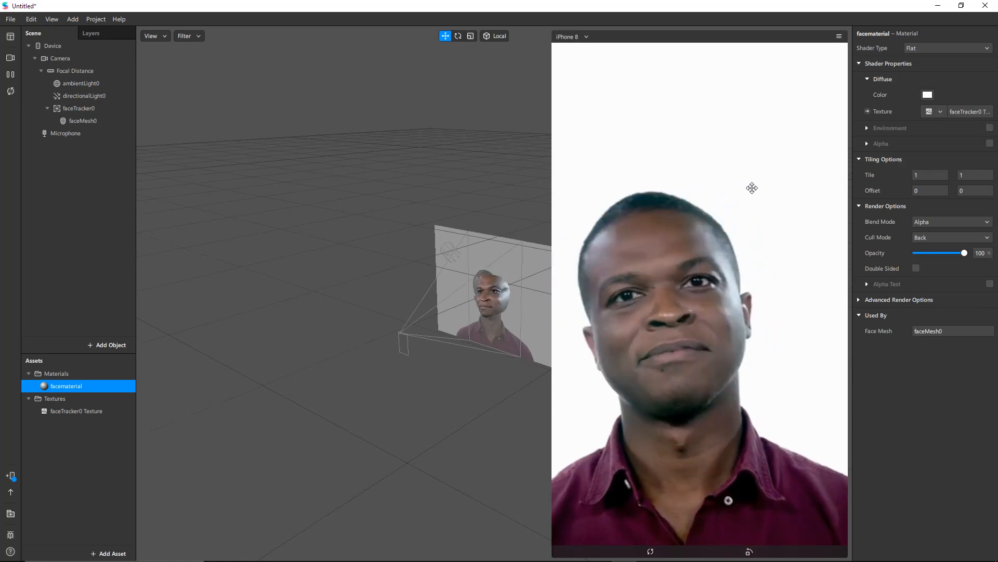